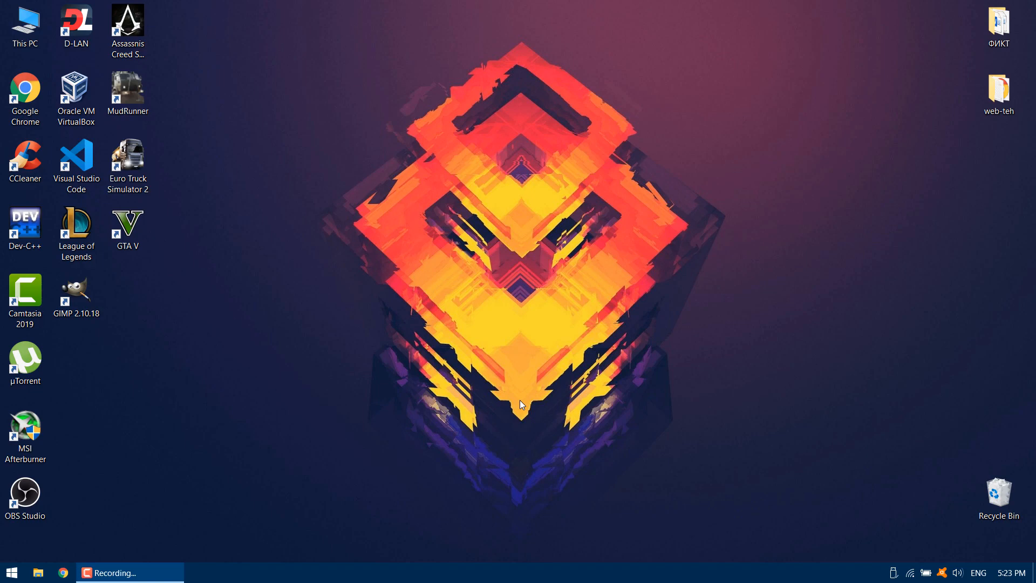
pyautogui.moveTo(483, 425)
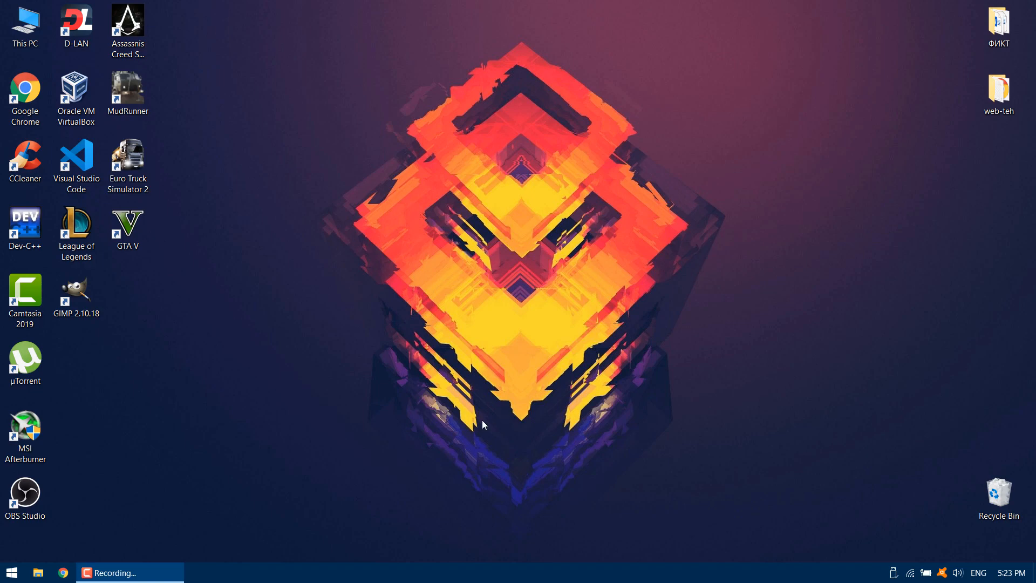
pyautogui.moveTo(236, 476)
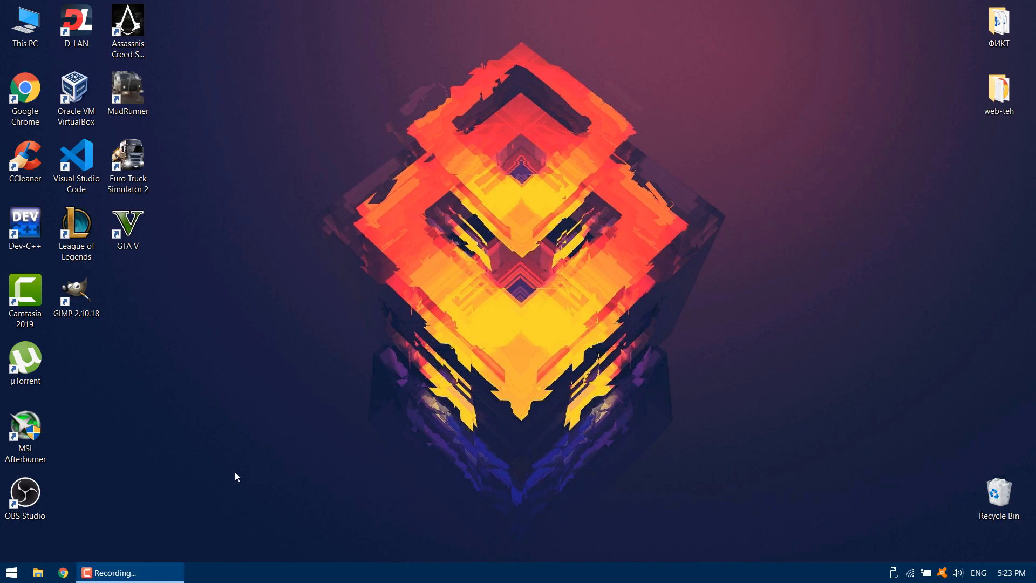
pyautogui.moveTo(66, 550)
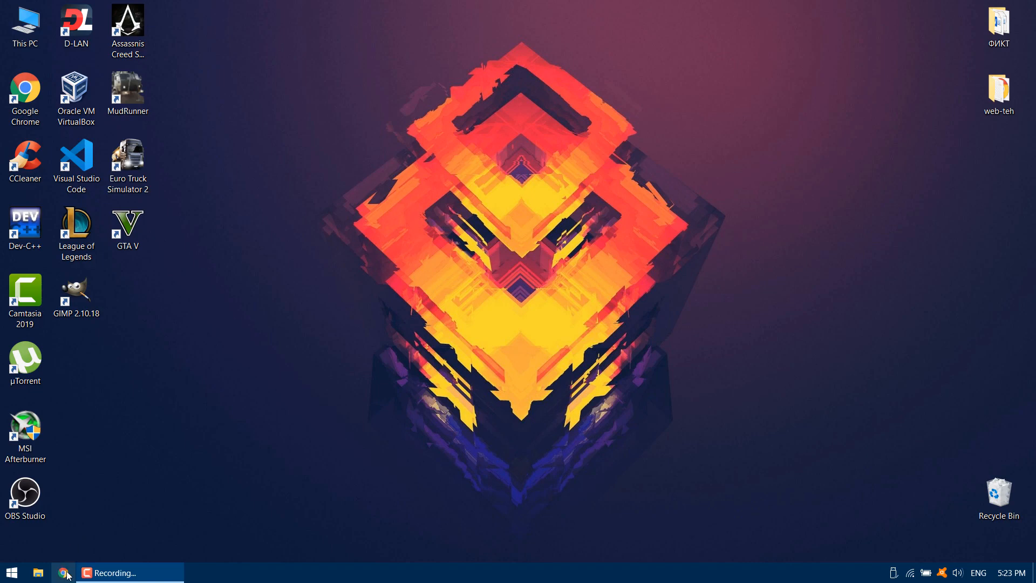
# Download the WinUSB installer from winusb.net in the browser.
pyautogui.click(64, 572)
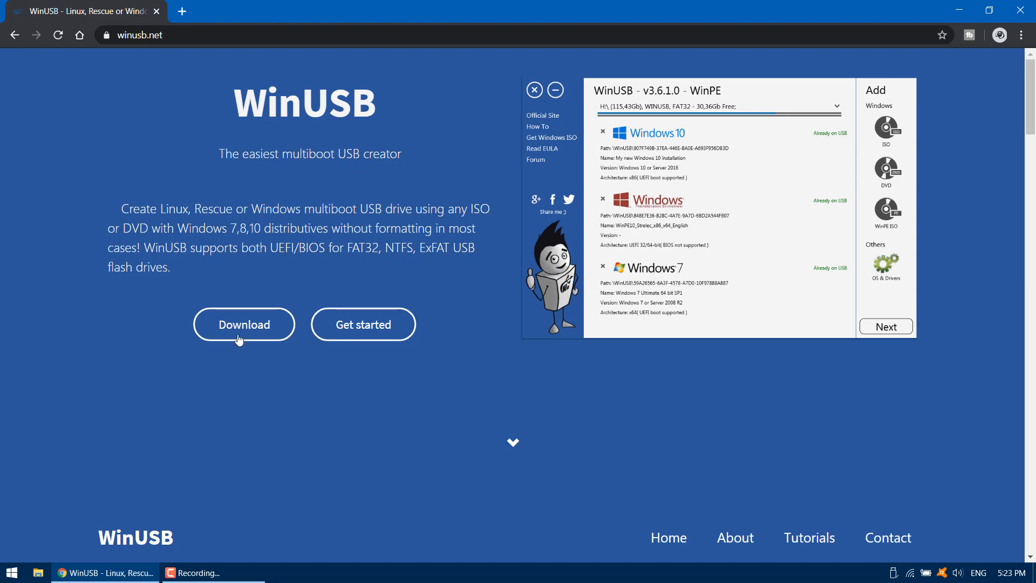
pyautogui.click(243, 325)
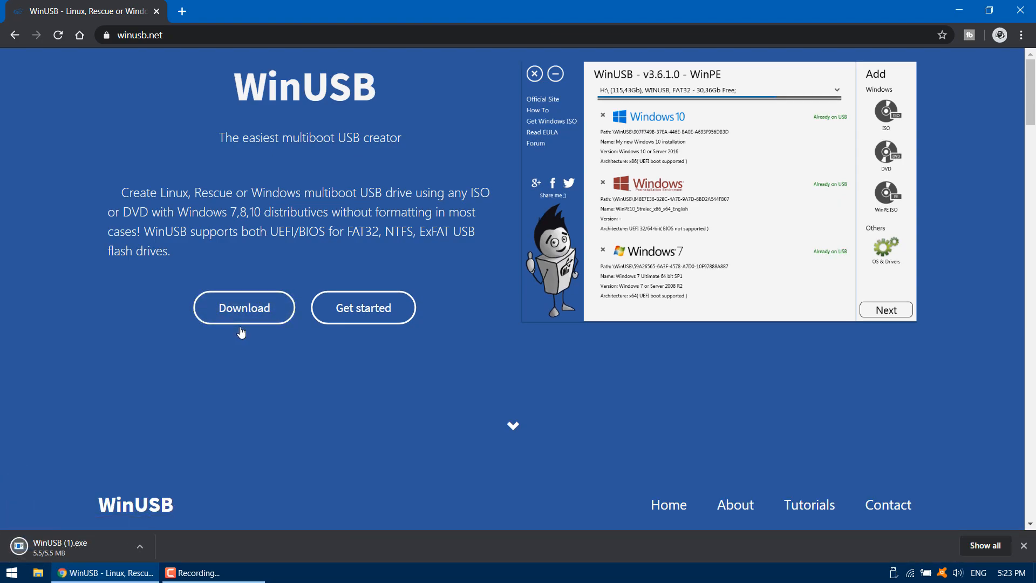
pyautogui.moveTo(122, 418)
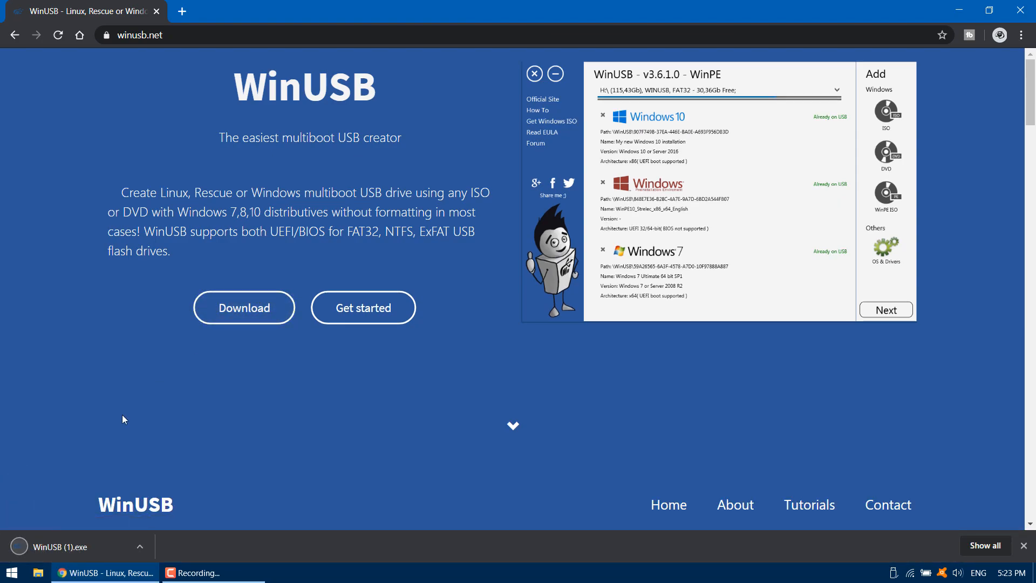
pyautogui.moveTo(75, 549)
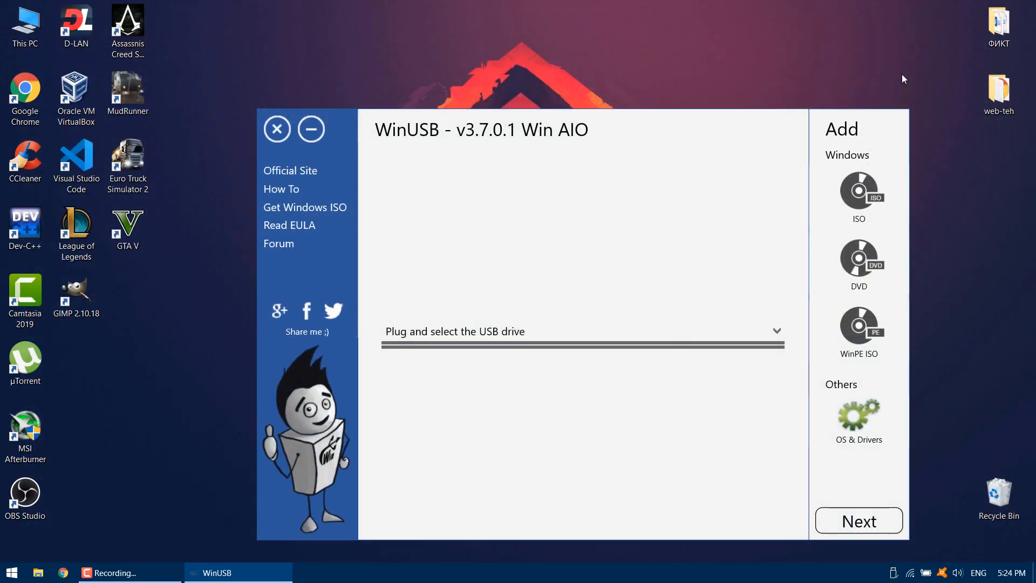
# Choose F:\ (29.29Gb) removable NTFS drive as the target USB drive.
pyautogui.click(776, 331)
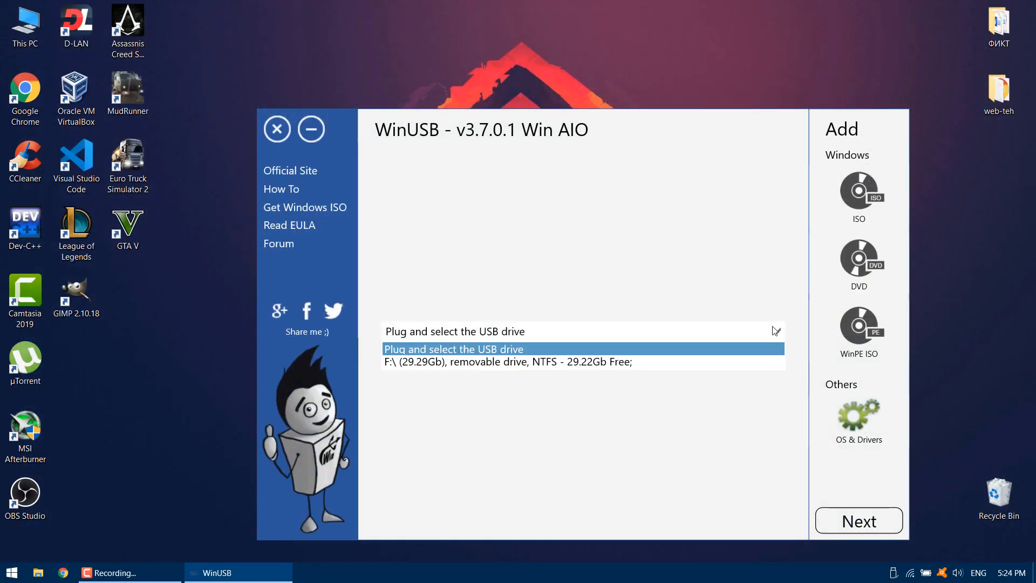
pyautogui.click(508, 362)
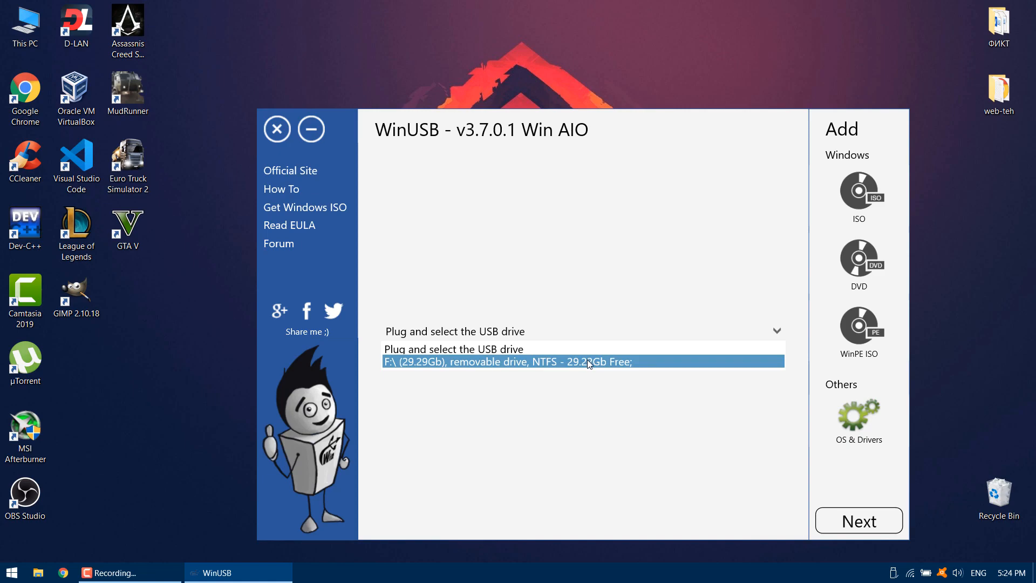
pyautogui.click(582, 362)
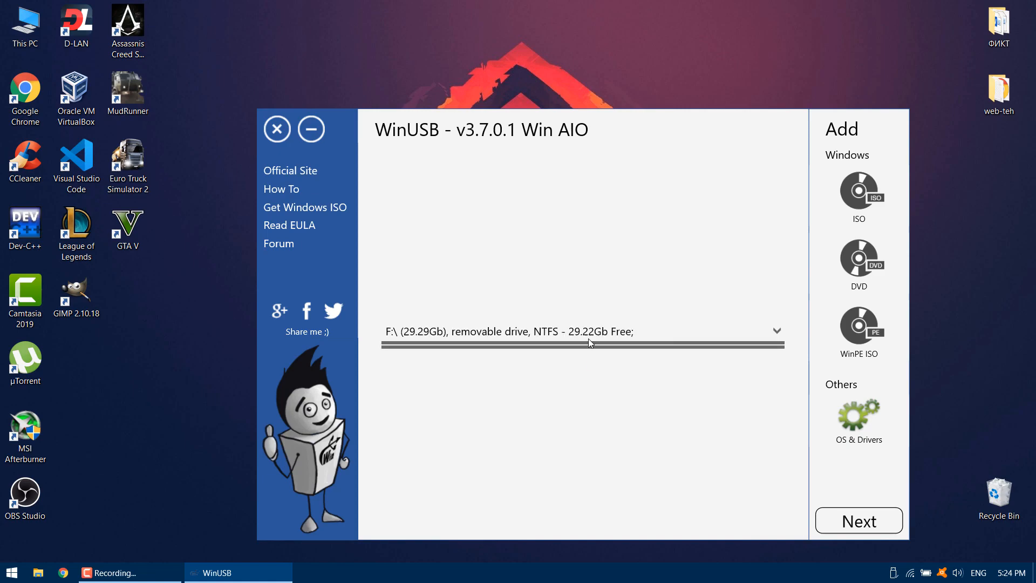
pyautogui.moveTo(707, 229)
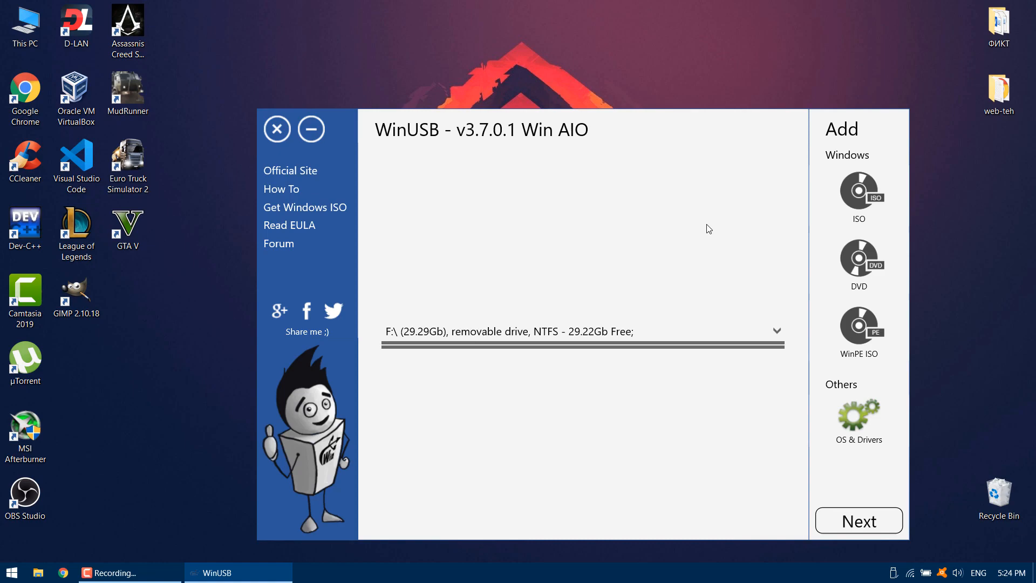
pyautogui.click(858, 195)
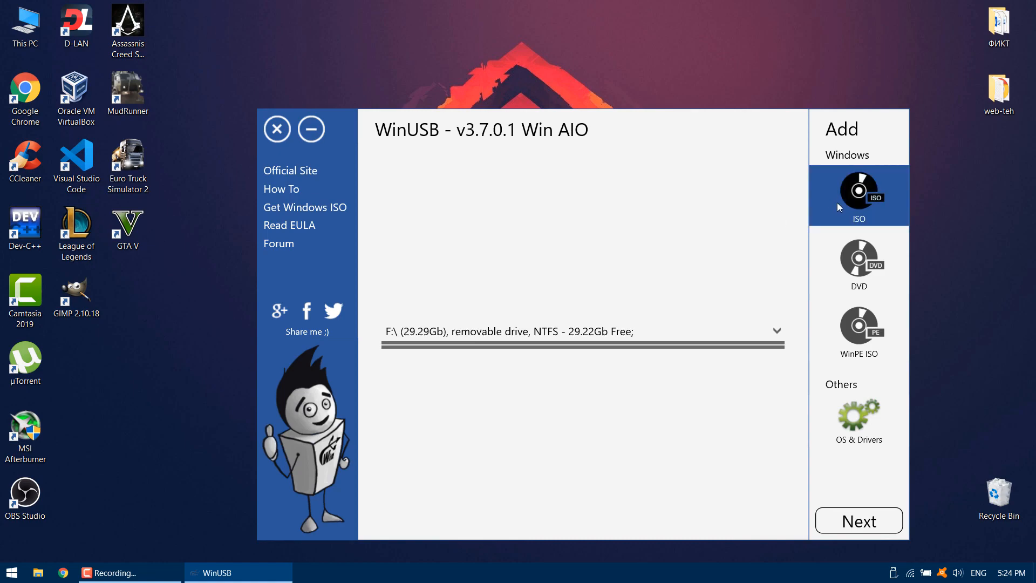
# Add the Win10_1909_English_x64.iso image to the drive.
pyautogui.click(858, 192)
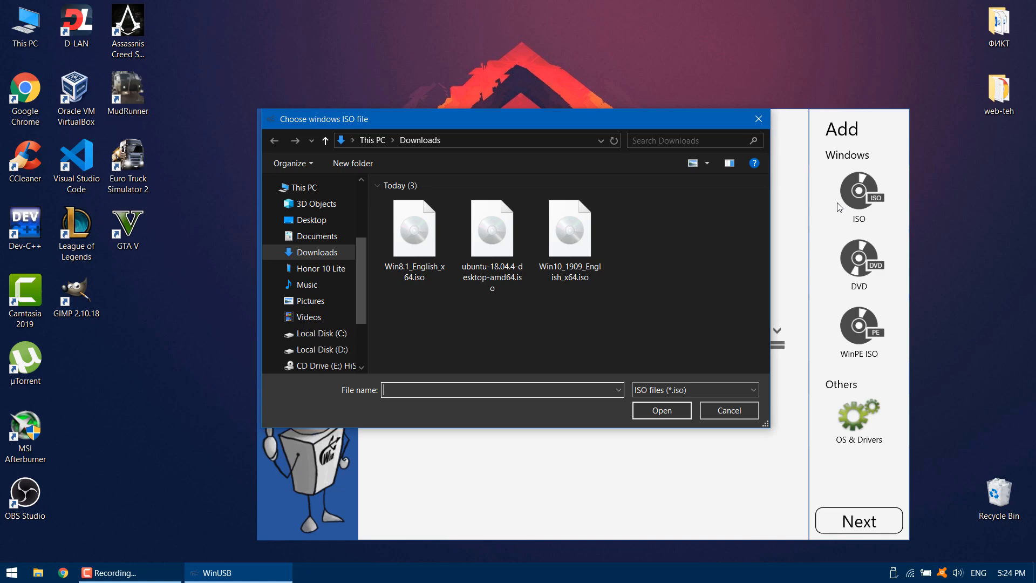
pyautogui.moveTo(593, 238)
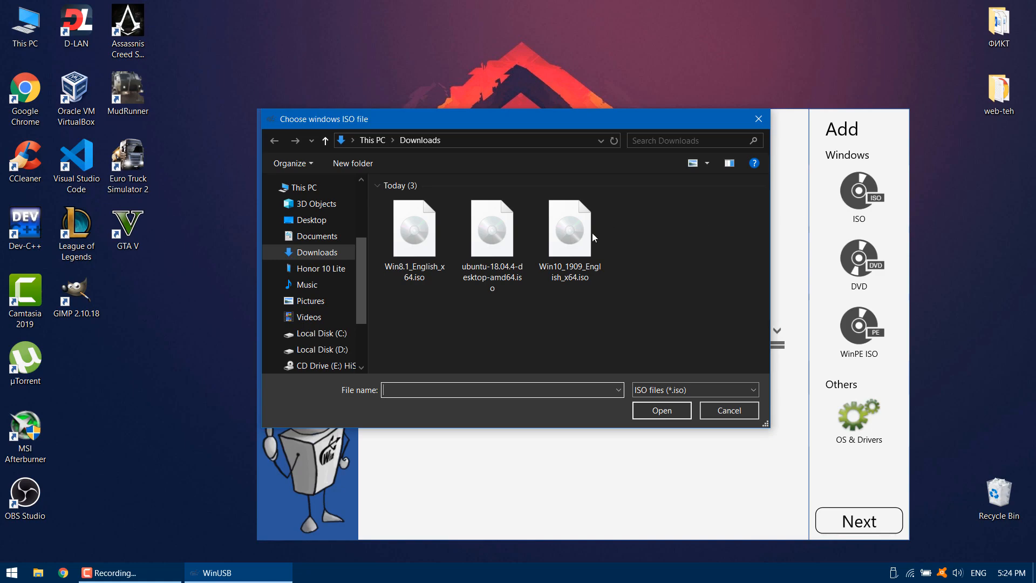
pyautogui.click(569, 228)
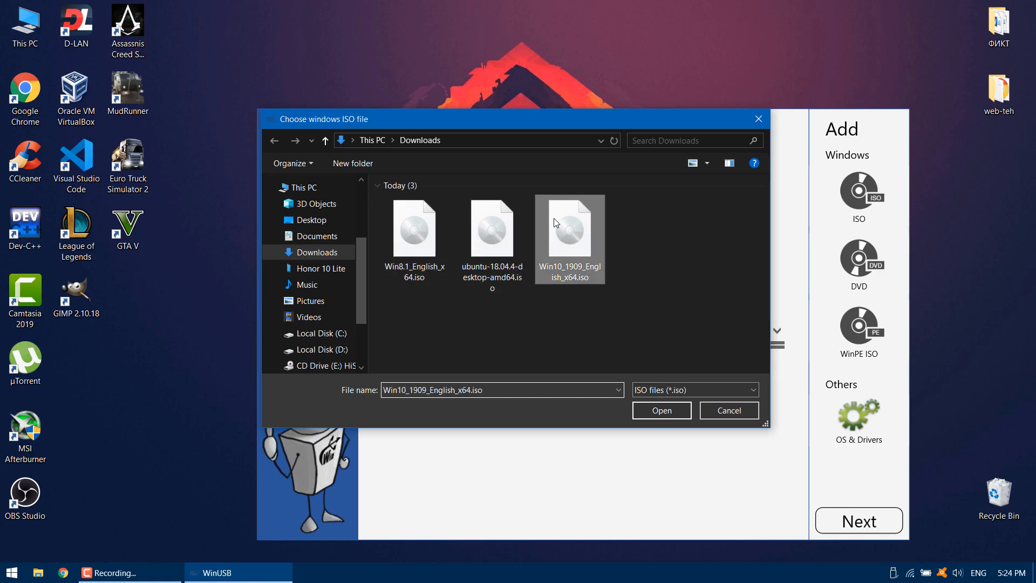
pyautogui.moveTo(661, 410)
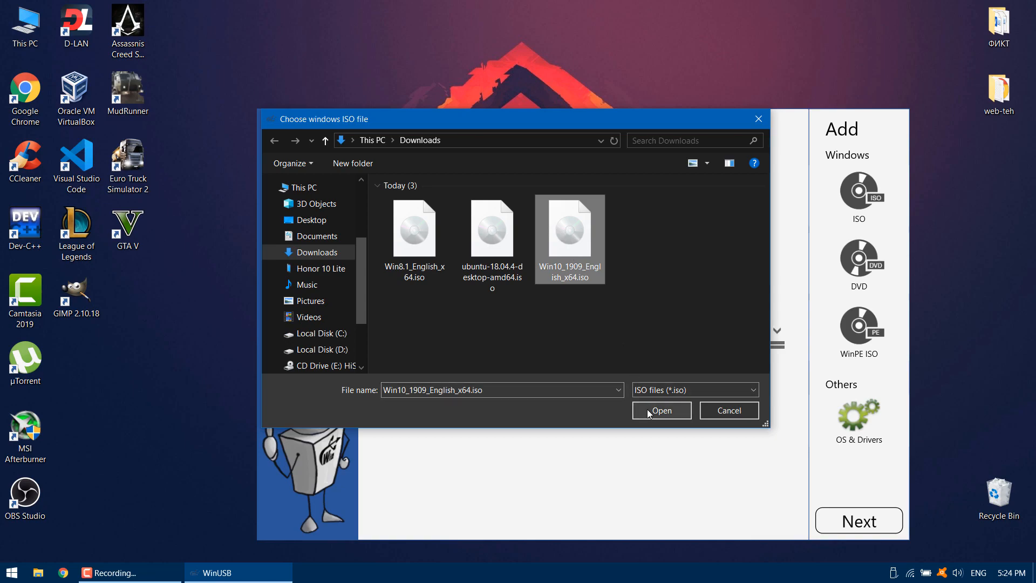
pyautogui.click(660, 410)
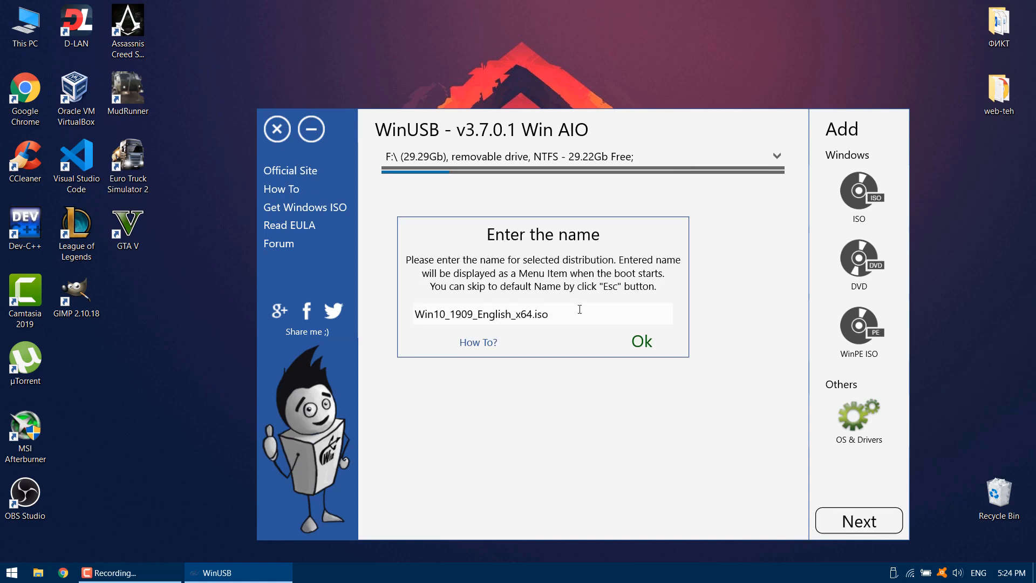
# Name the image 'Windows 10' in the boot menu and confirm.
pyautogui.tripleClick(480, 313)
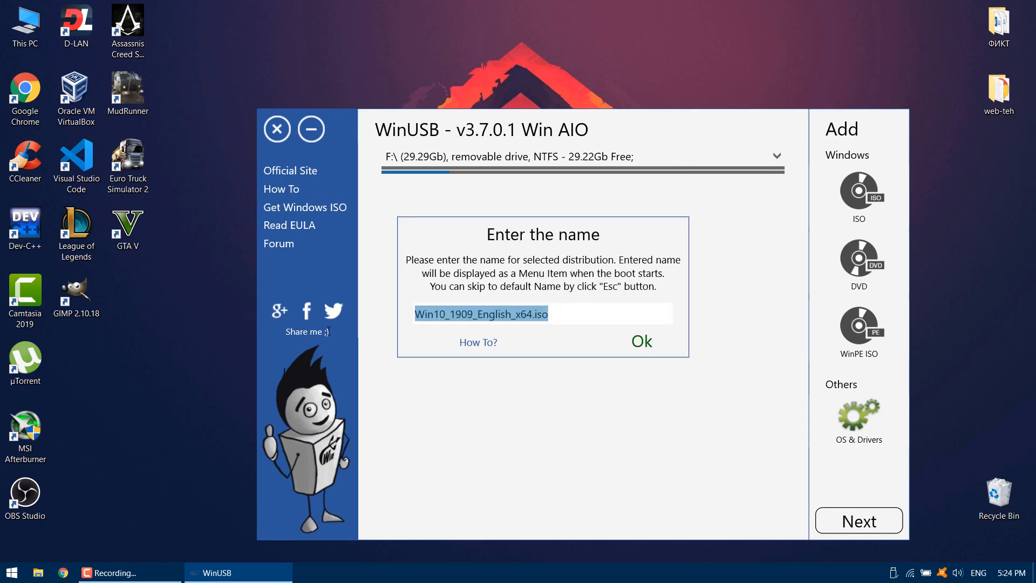
pyautogui.write('Windows')
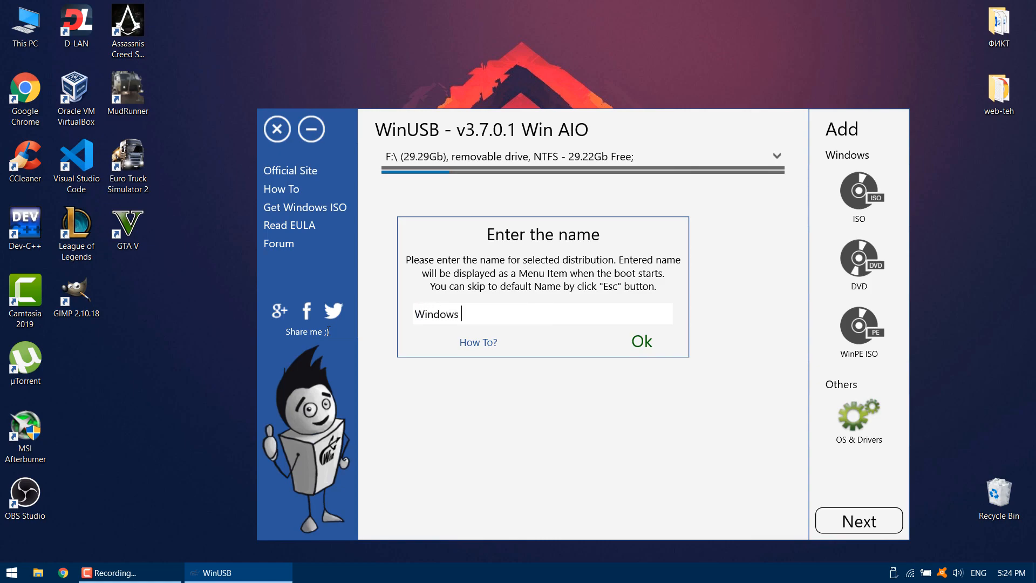
pyautogui.write('10')
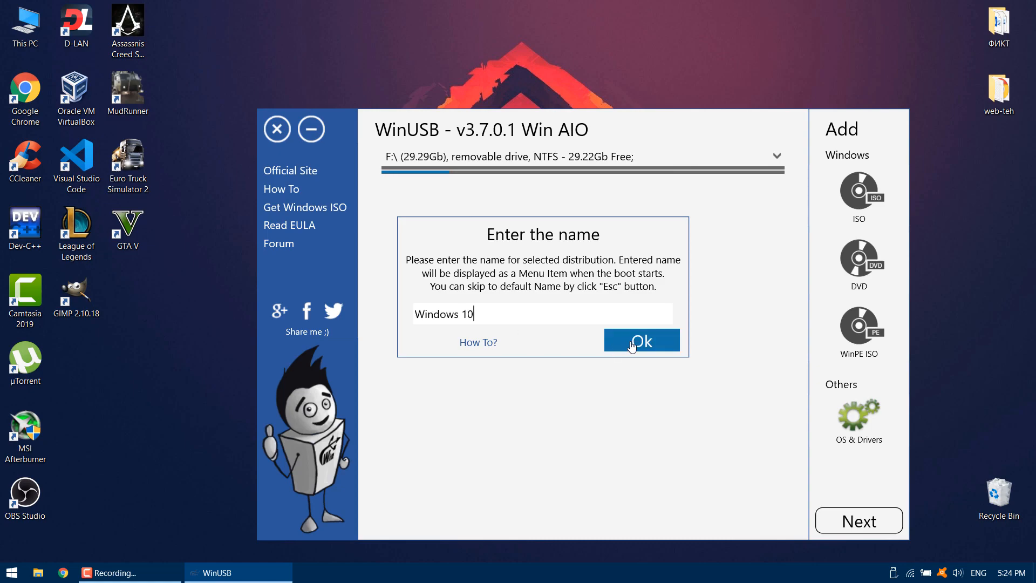
pyautogui.click(640, 340)
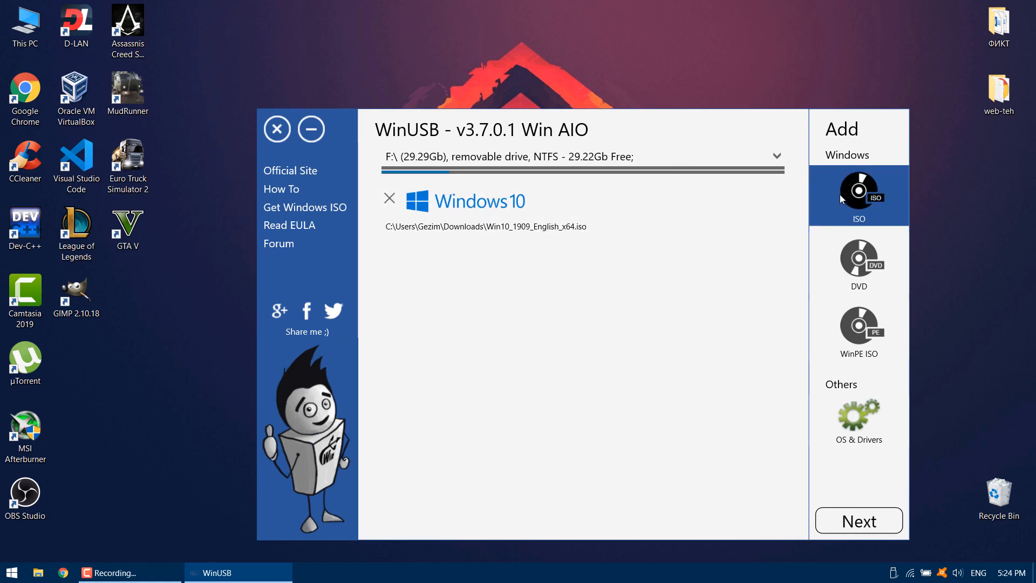
# Add the Win8.1_English_x64.iso image as another Windows ISO.
pyautogui.click(858, 196)
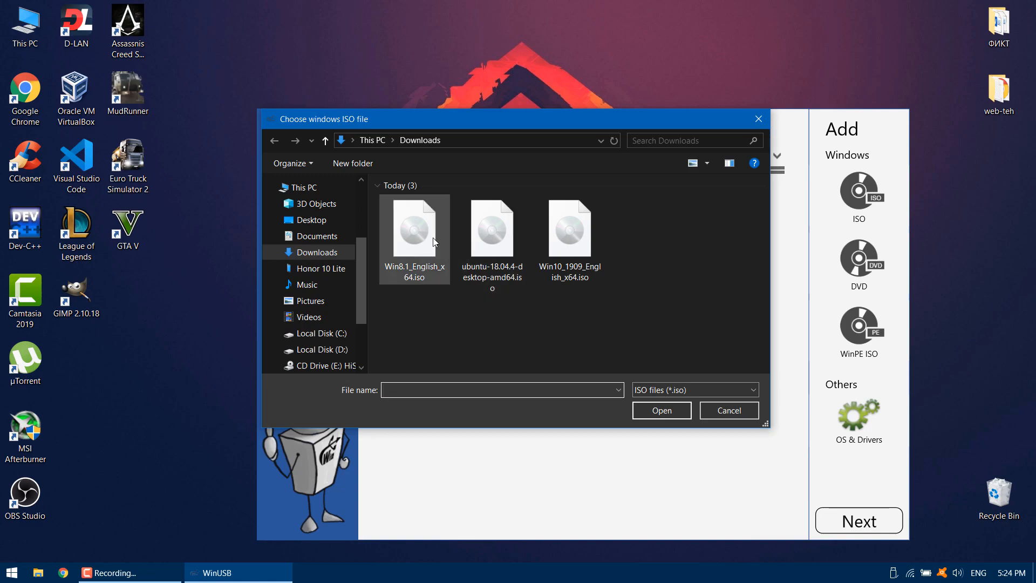
pyautogui.click(415, 228)
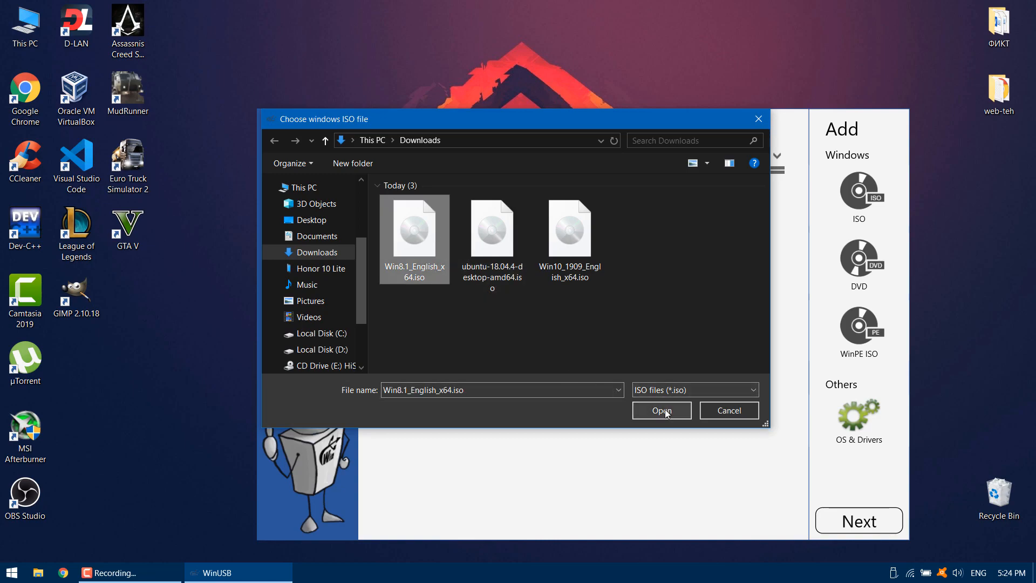
pyautogui.click(660, 410)
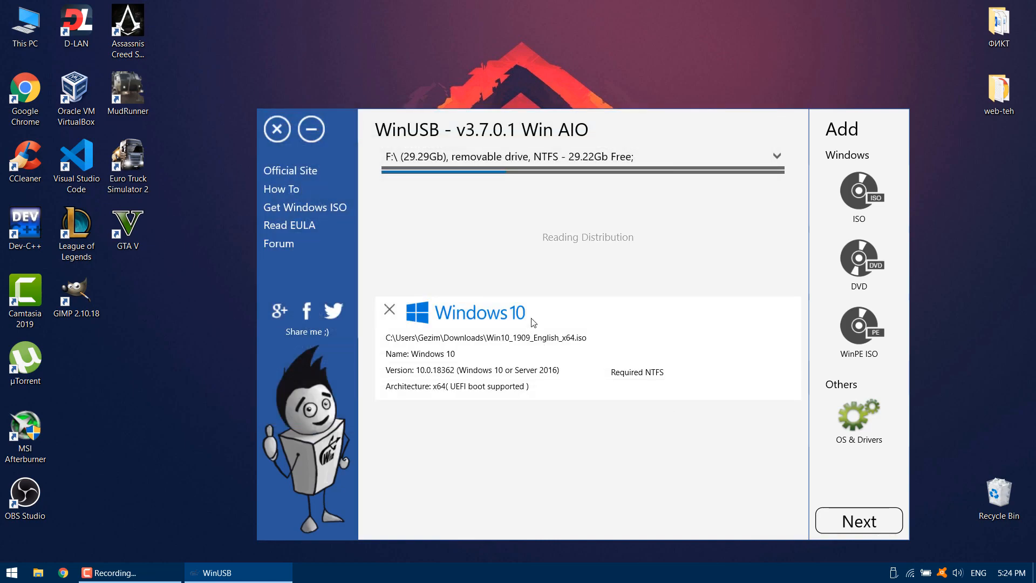
# Name the image 'Windows 8.1' in the boot menu and confirm.
pyautogui.click(858, 520)
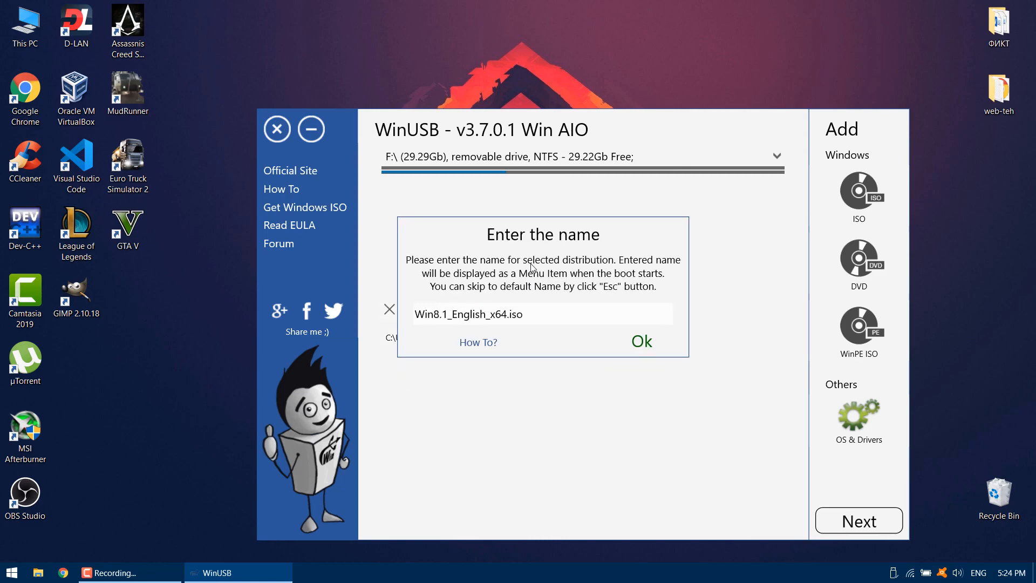
pyautogui.tripleClick(469, 313)
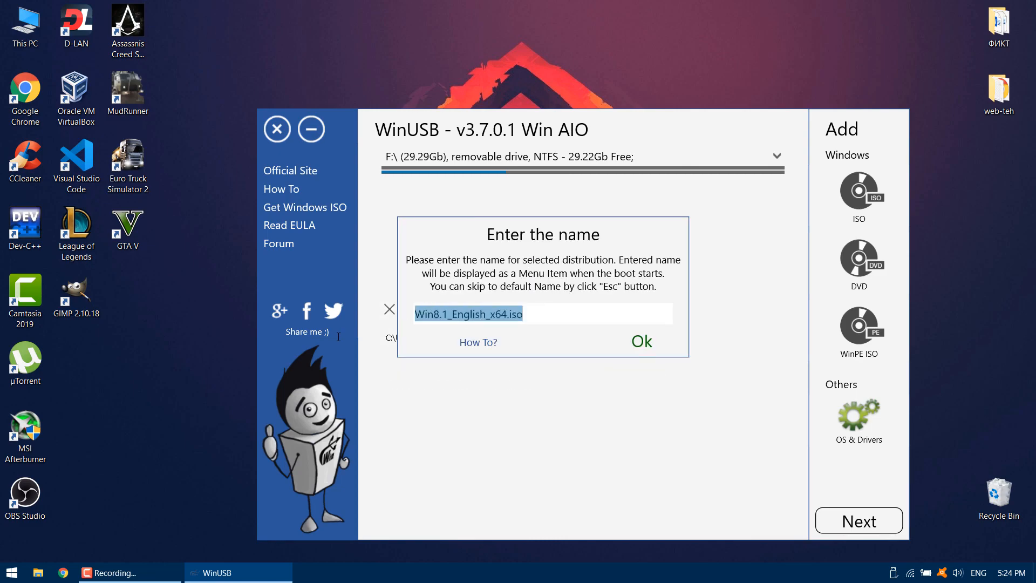
pyautogui.write('Wi')
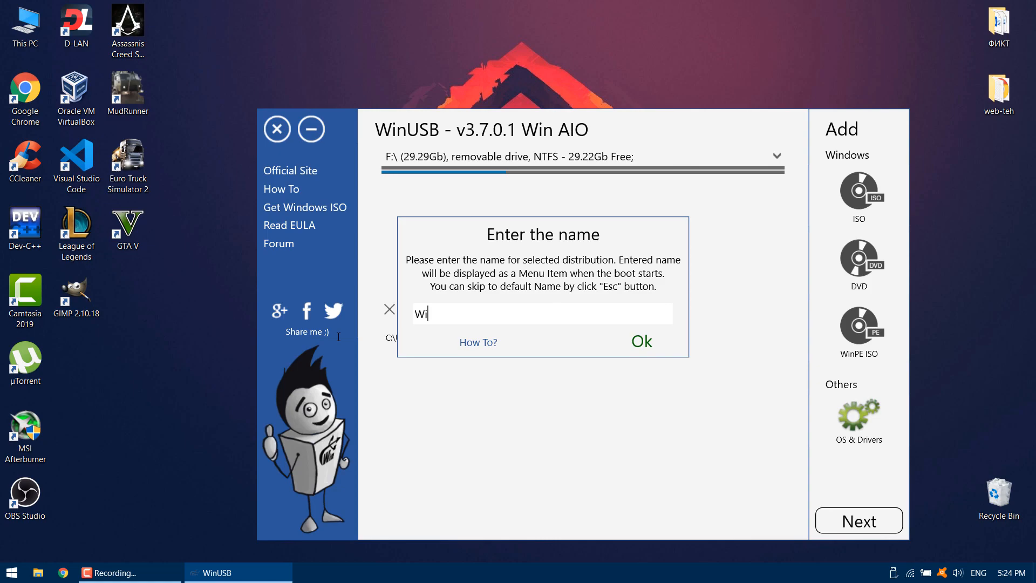
pyautogui.write('ndows 8.1')
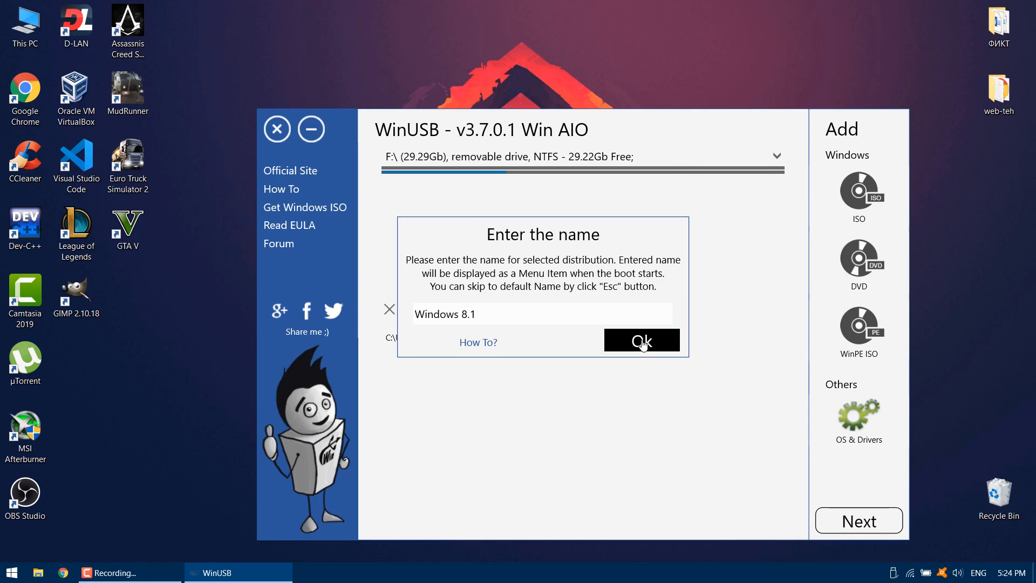
pyautogui.click(640, 340)
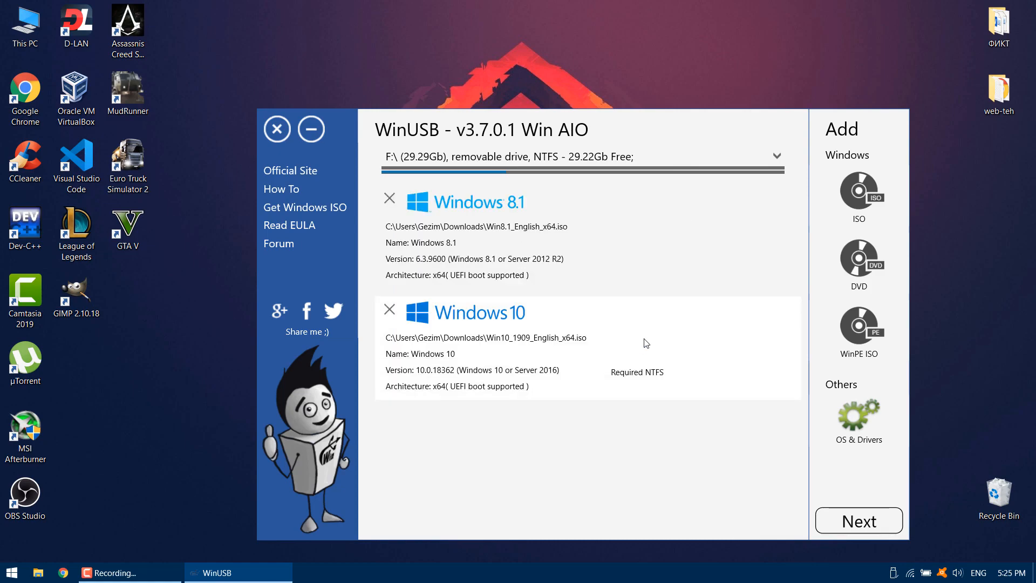
pyautogui.click(858, 195)
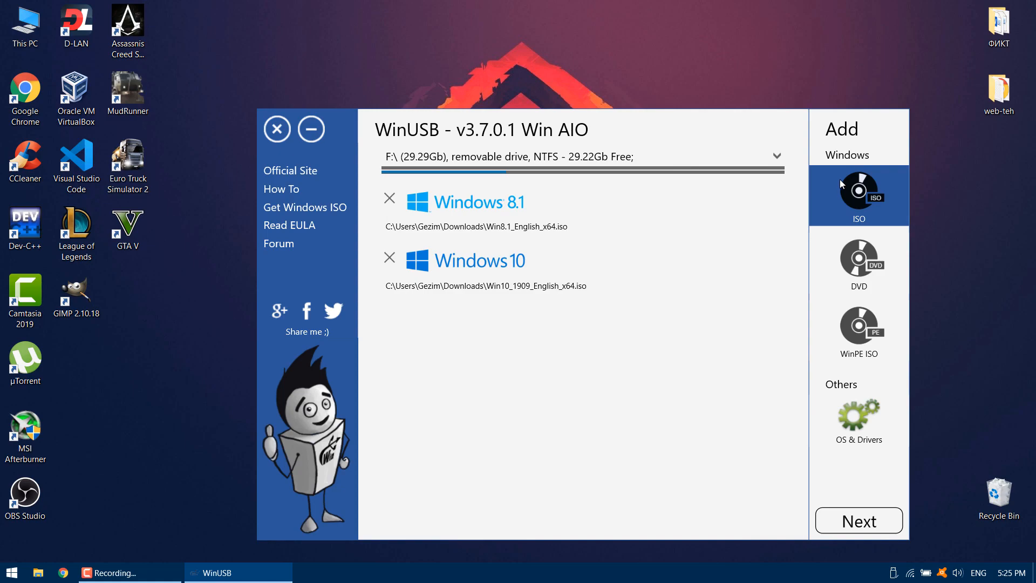
# From the OS & Drivers catalogue choose the 64-bit Ubuntu Desktop 18.04 download.
pyautogui.click(858, 421)
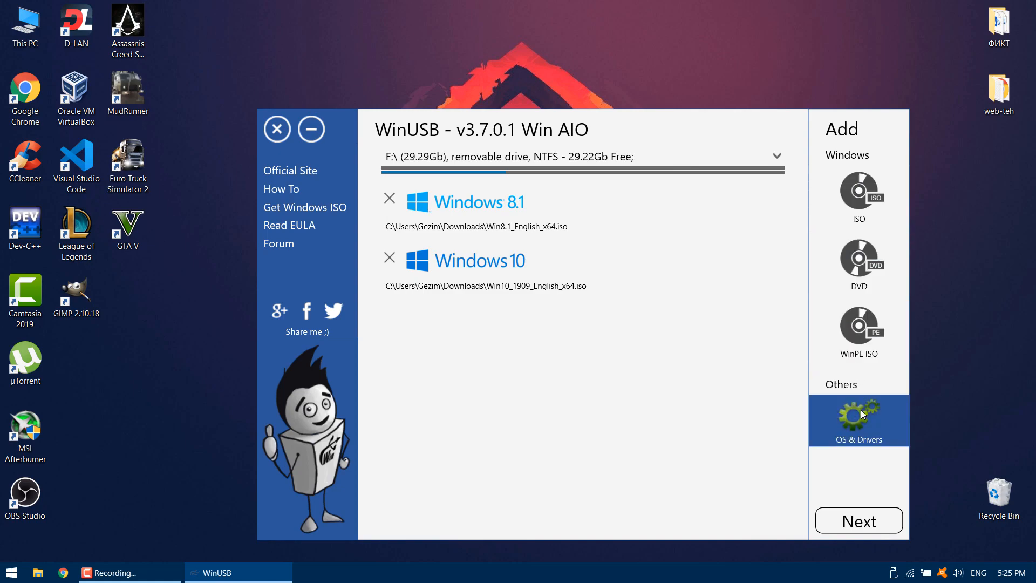
pyautogui.moveTo(862, 406)
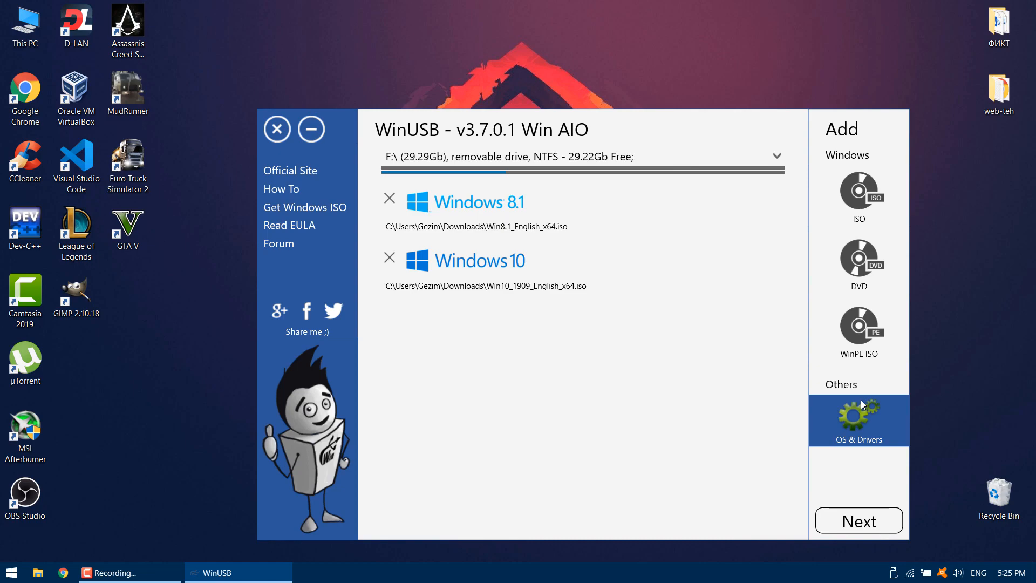
pyautogui.click(858, 419)
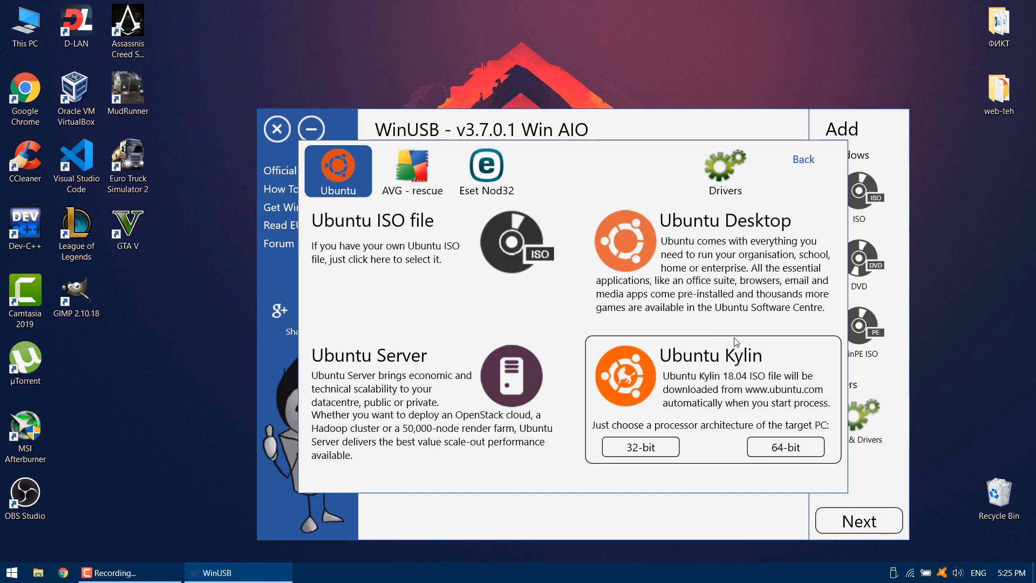
pyautogui.click(426, 396)
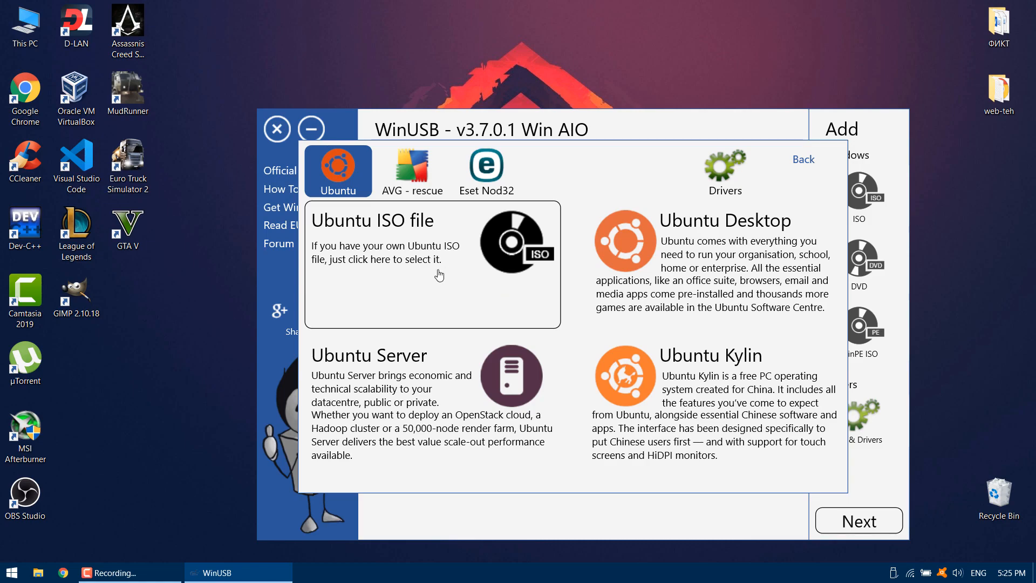
pyautogui.moveTo(464, 258)
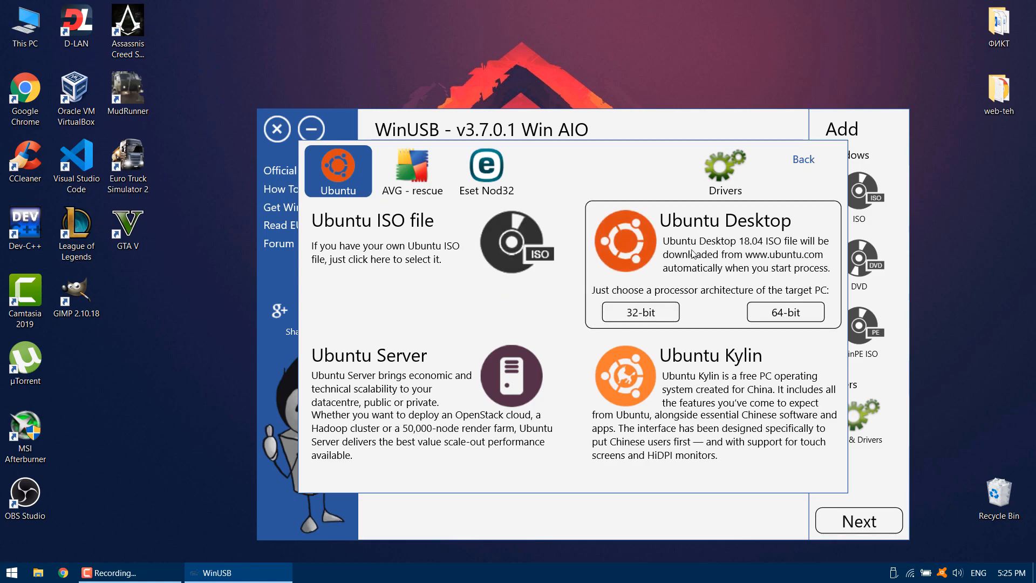
pyautogui.moveTo(757, 239)
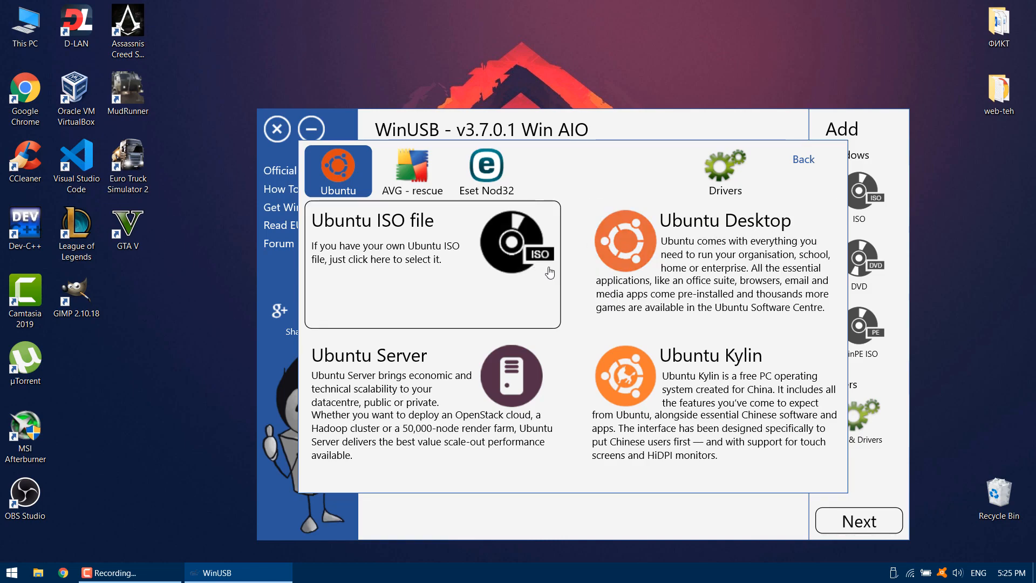
pyautogui.click(710, 258)
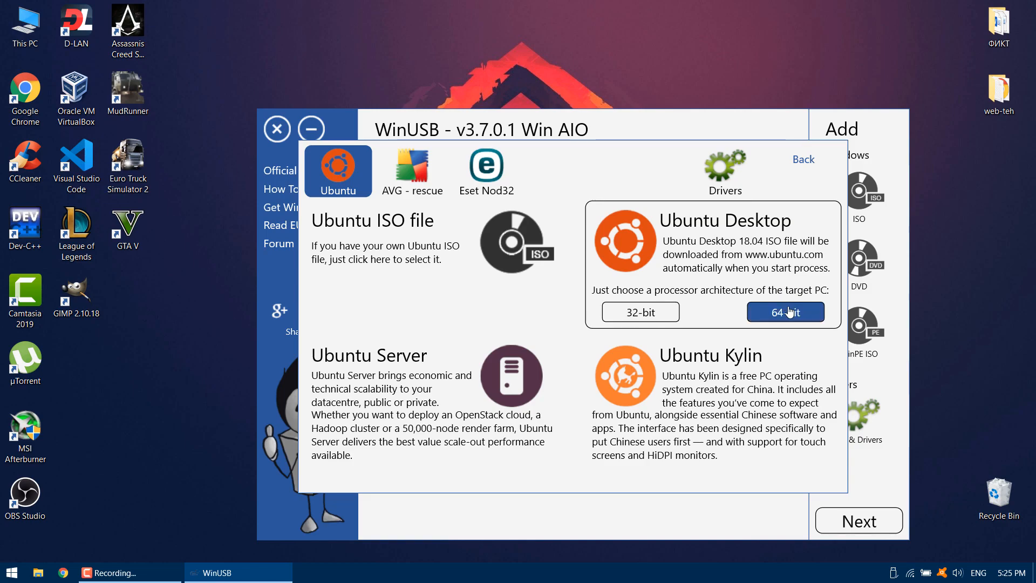
pyautogui.click(784, 310)
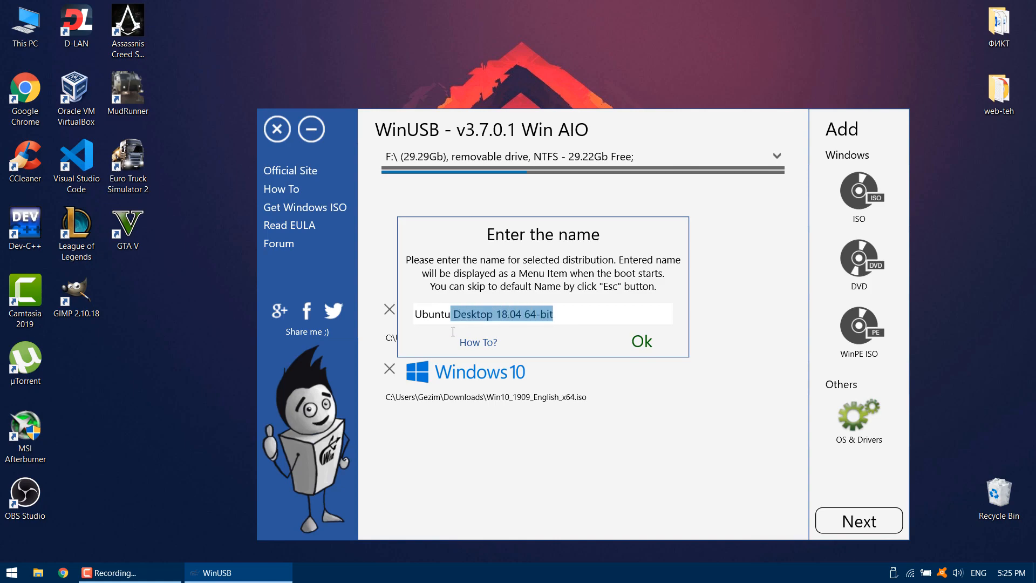
# Trim the entry's boot menu name to 'Ubuntu' and confirm.
pyautogui.press('Delete')
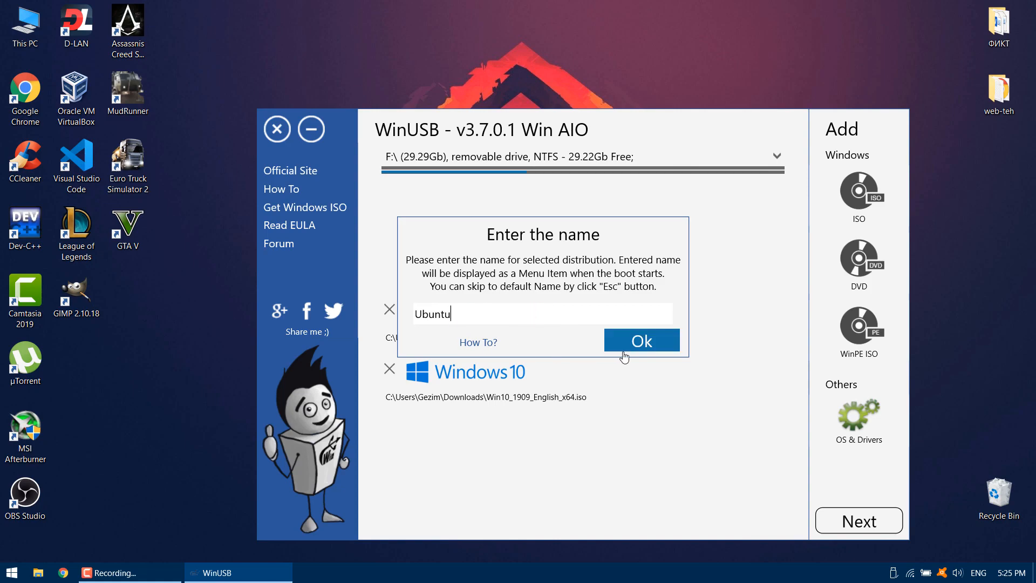
pyautogui.click(640, 340)
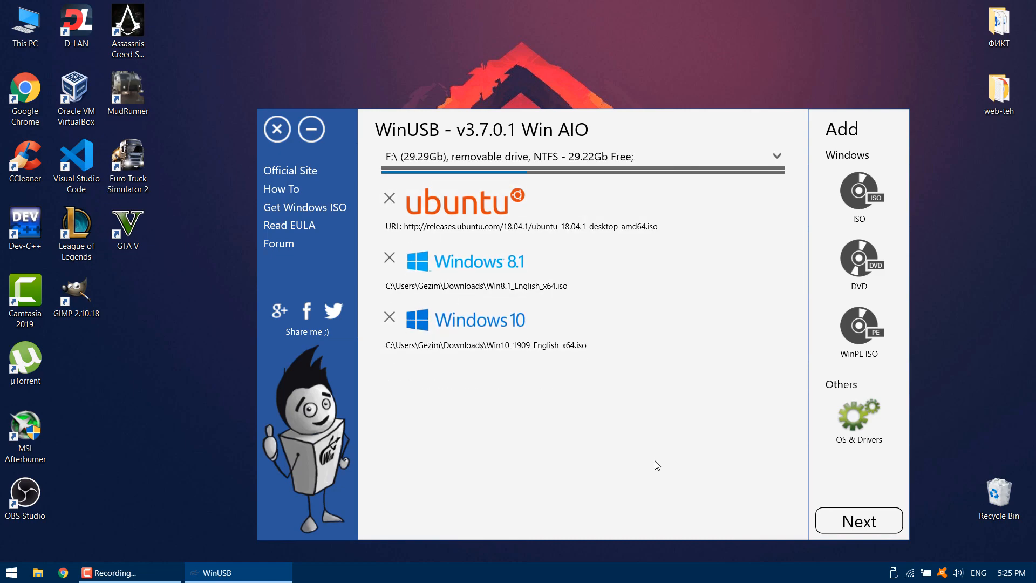
pyautogui.moveTo(858, 520)
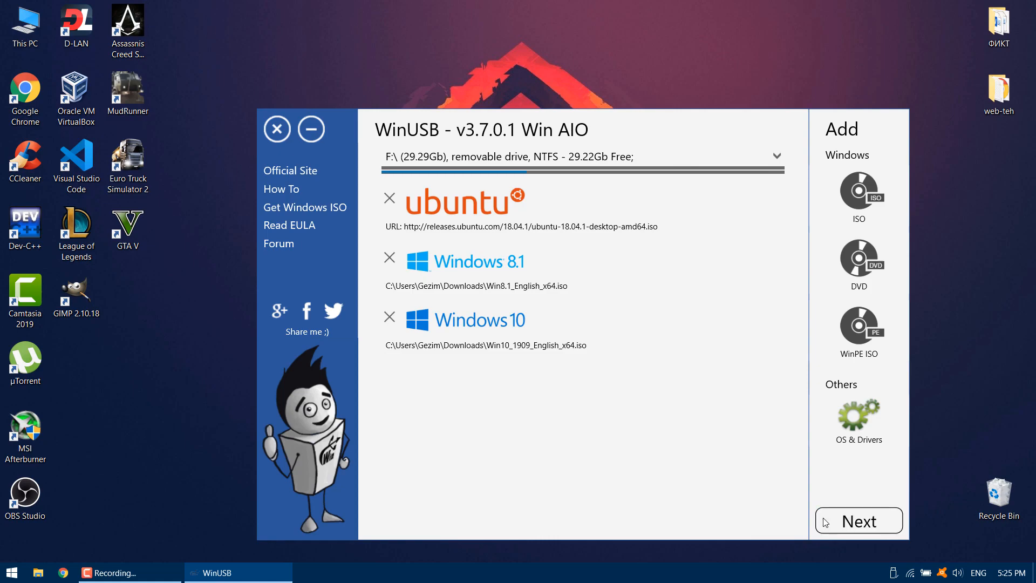
# Set the drive to format as NTFS and confirm erasing all data to start making it bootable.
pyautogui.click(858, 520)
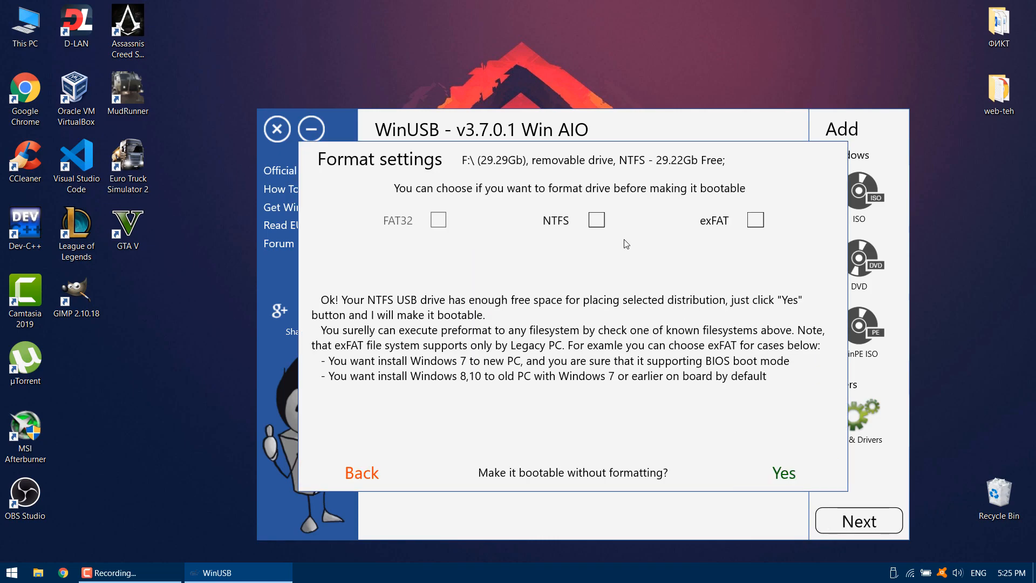
pyautogui.click(596, 221)
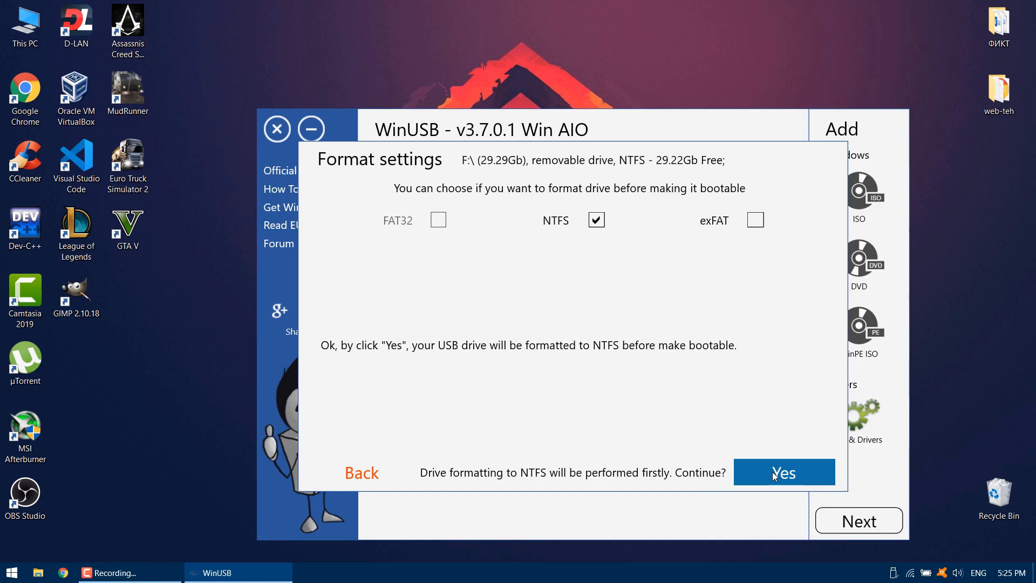
pyautogui.click(783, 472)
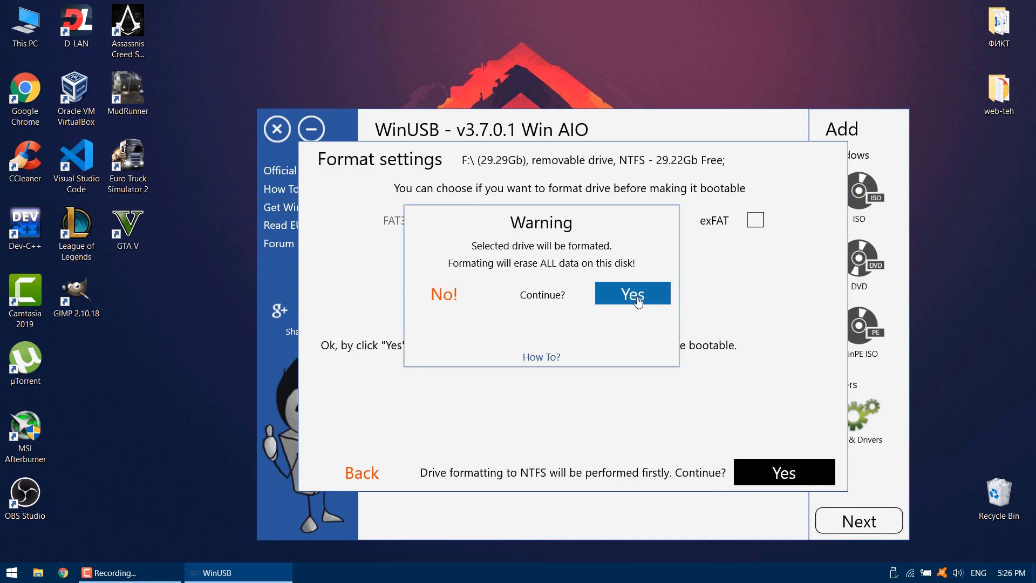
pyautogui.click(632, 292)
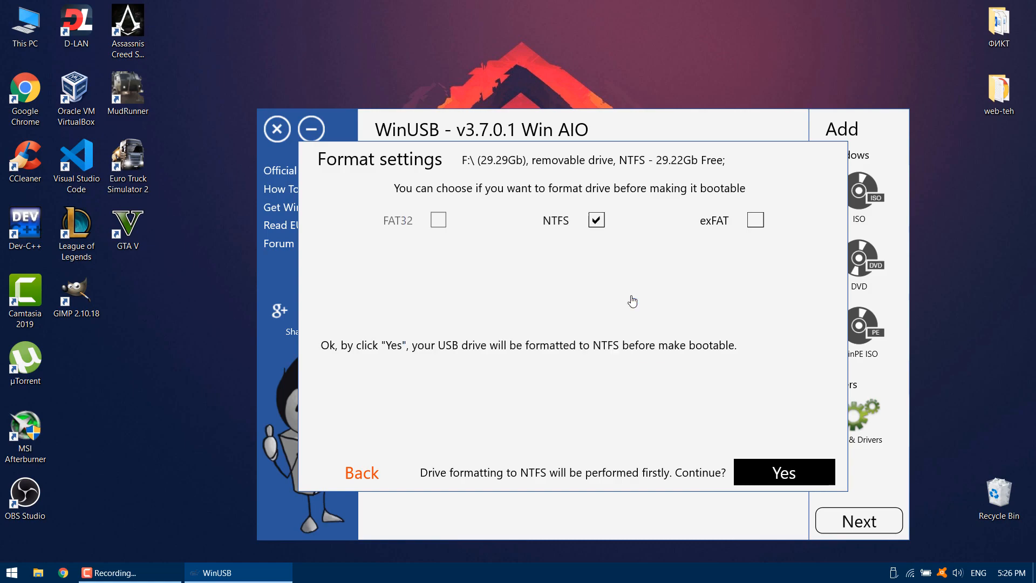